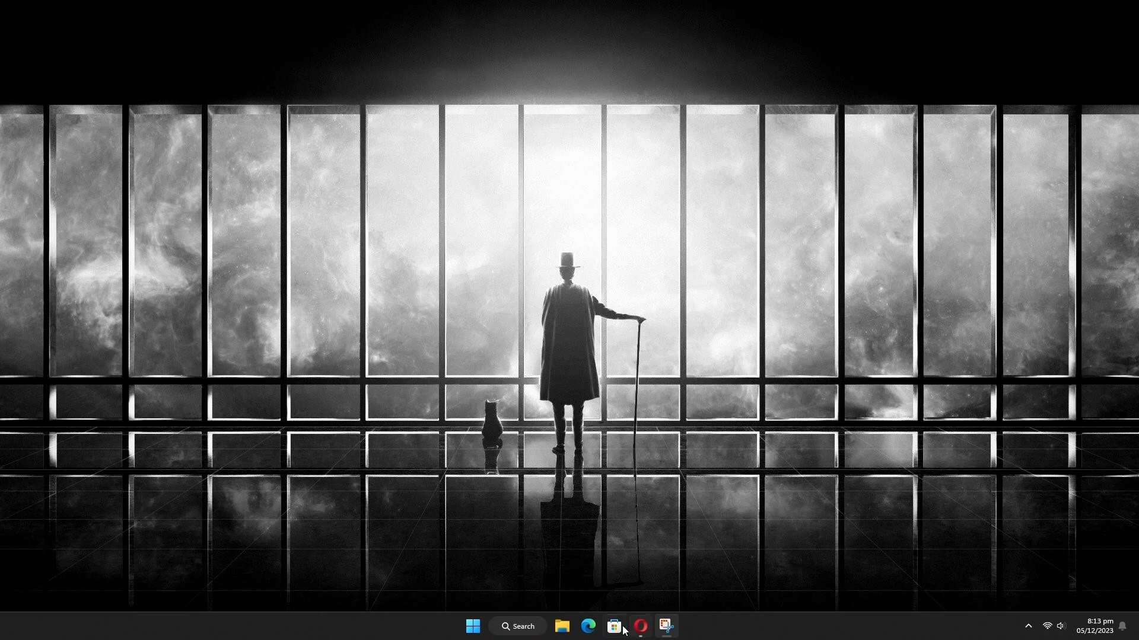
Launch Microsoft Edge from the taskbar icon
{"action": "left_click", "coordinate": [588, 627]}
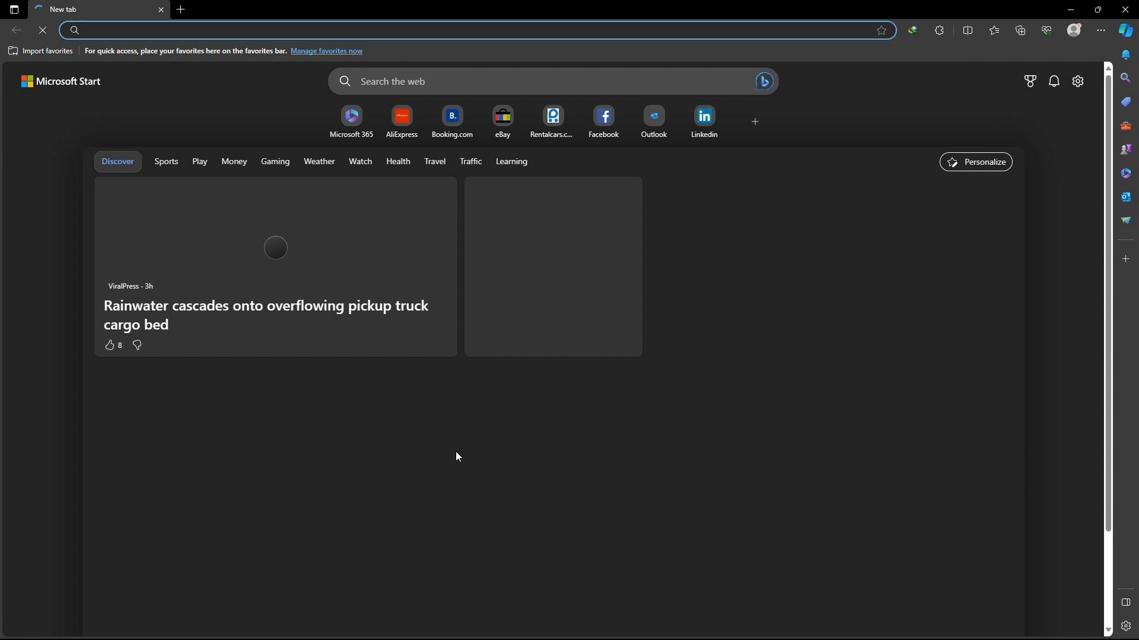
Enter 'bard' in the address bar, go to bard.google.com, and sign in
{"action": "type", "text": "b"}
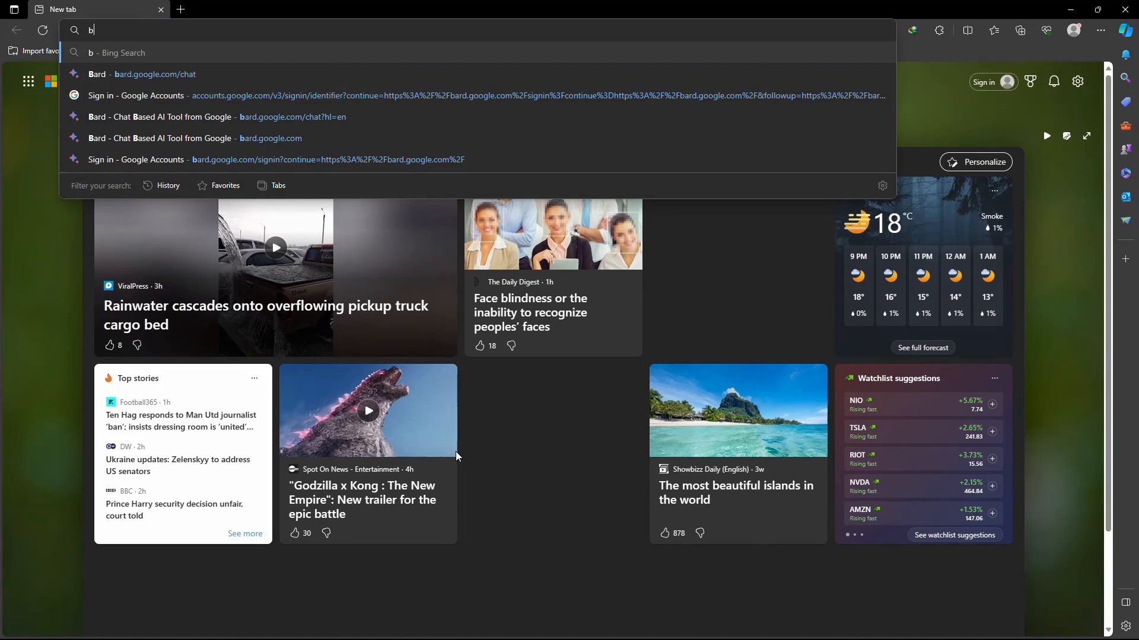
{"action": "type", "text": "ard.google.com/?hl=en"}
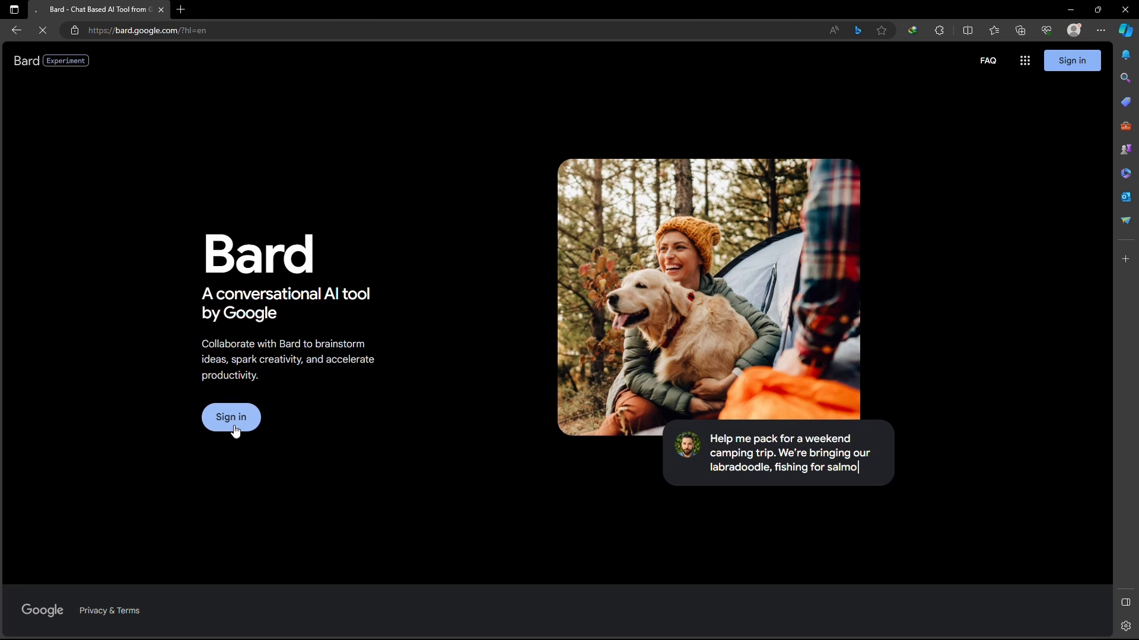
{"action": "left_click", "coordinate": [230, 416]}
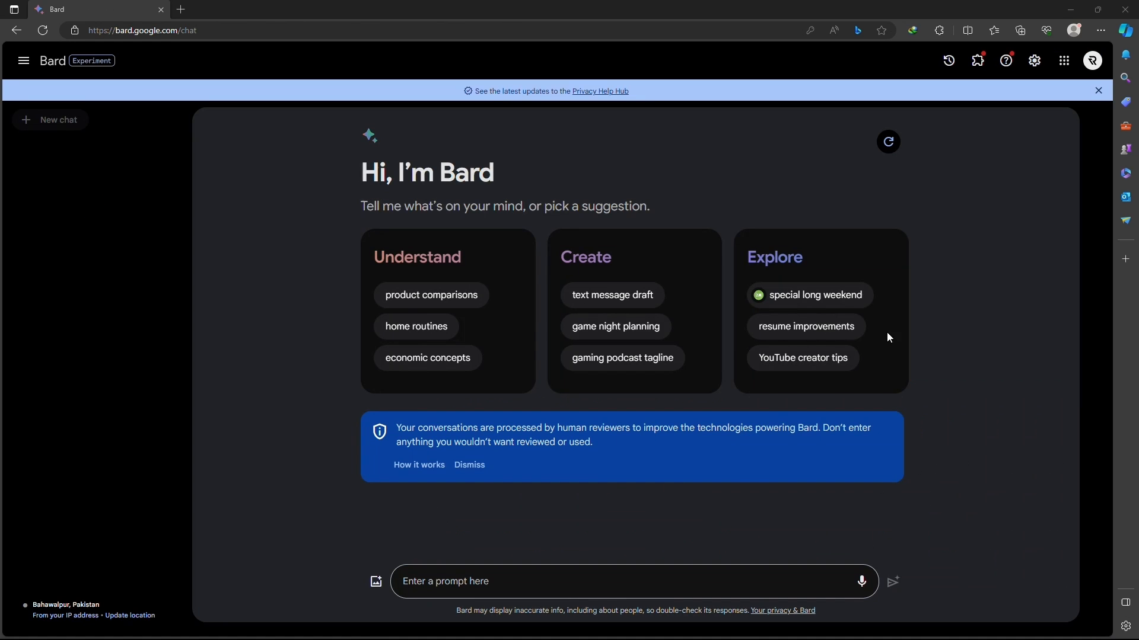
{"action": "left_click", "coordinate": [808, 295]}
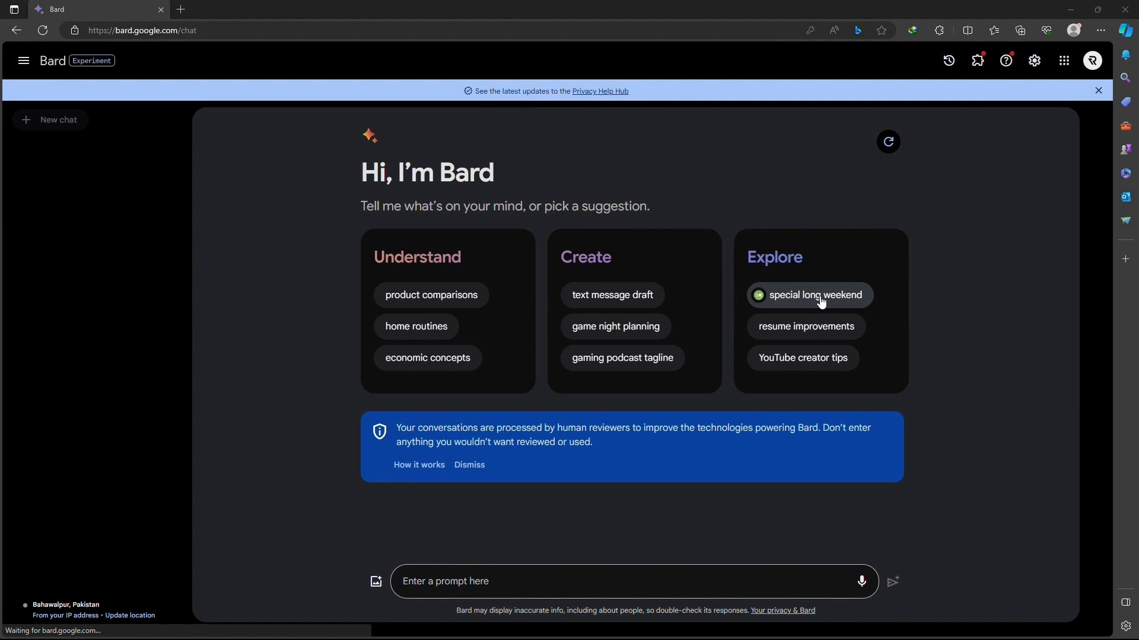
{"action": "mouse_move", "coordinate": [1100, 31]}
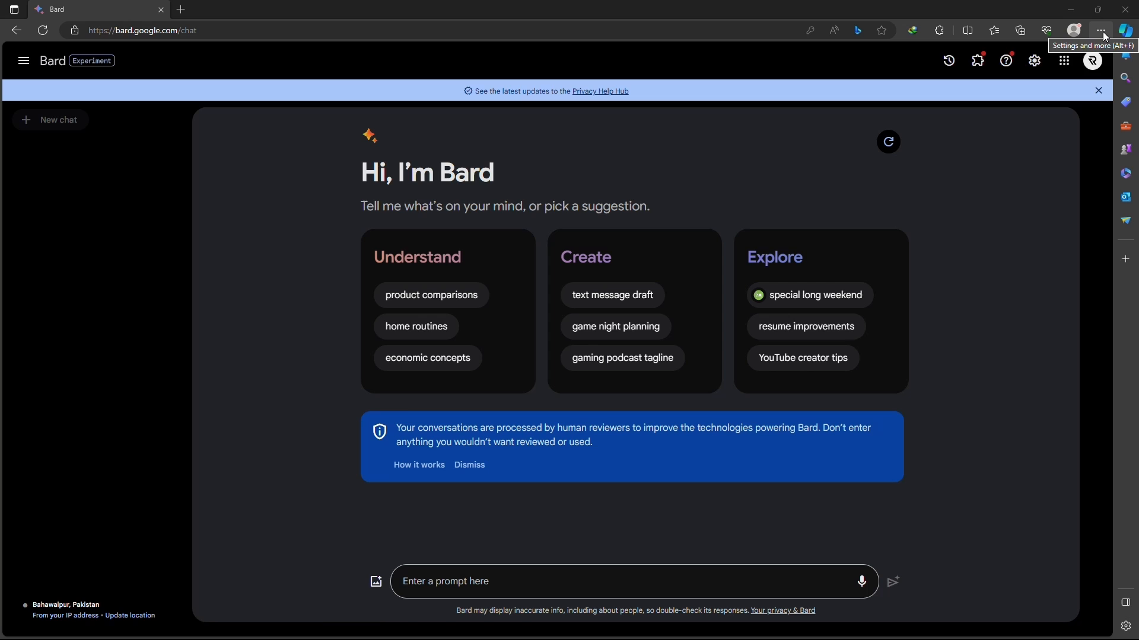
Install Bard through Settings and more > Apps > Install this site as an app
{"action": "left_click", "coordinate": [1099, 30]}
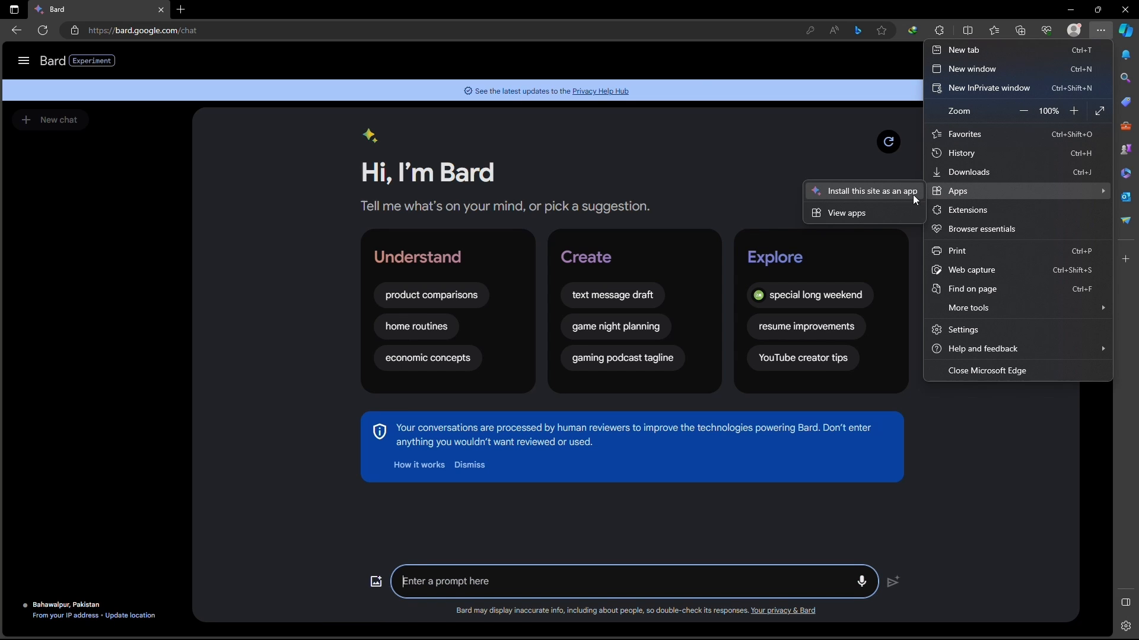
{"action": "left_click", "coordinate": [868, 191]}
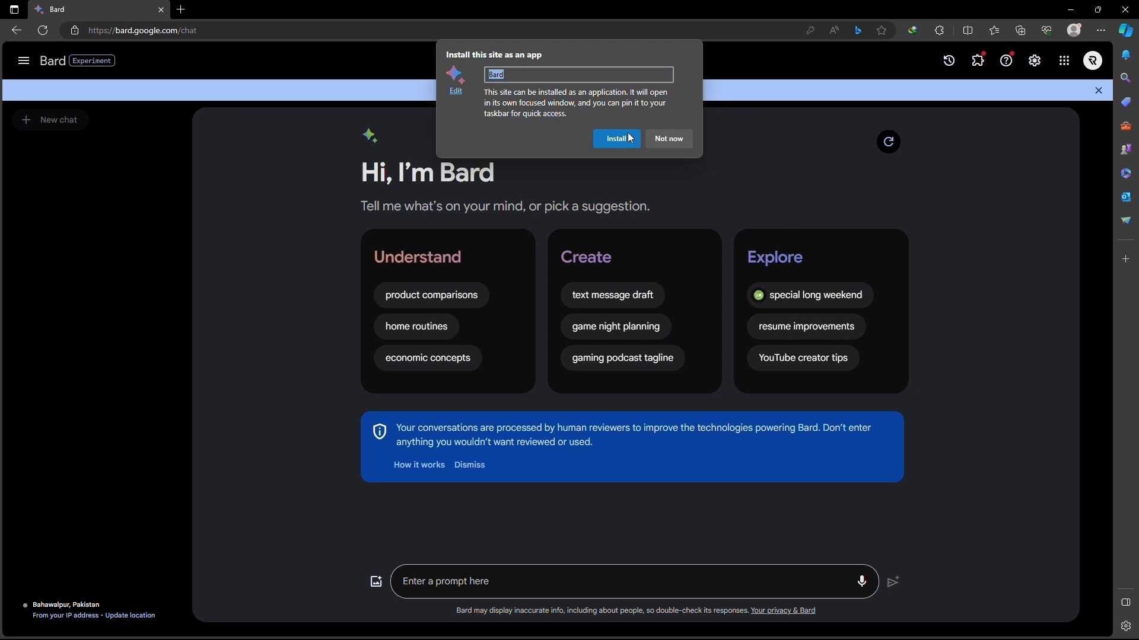
{"action": "left_click", "coordinate": [615, 139]}
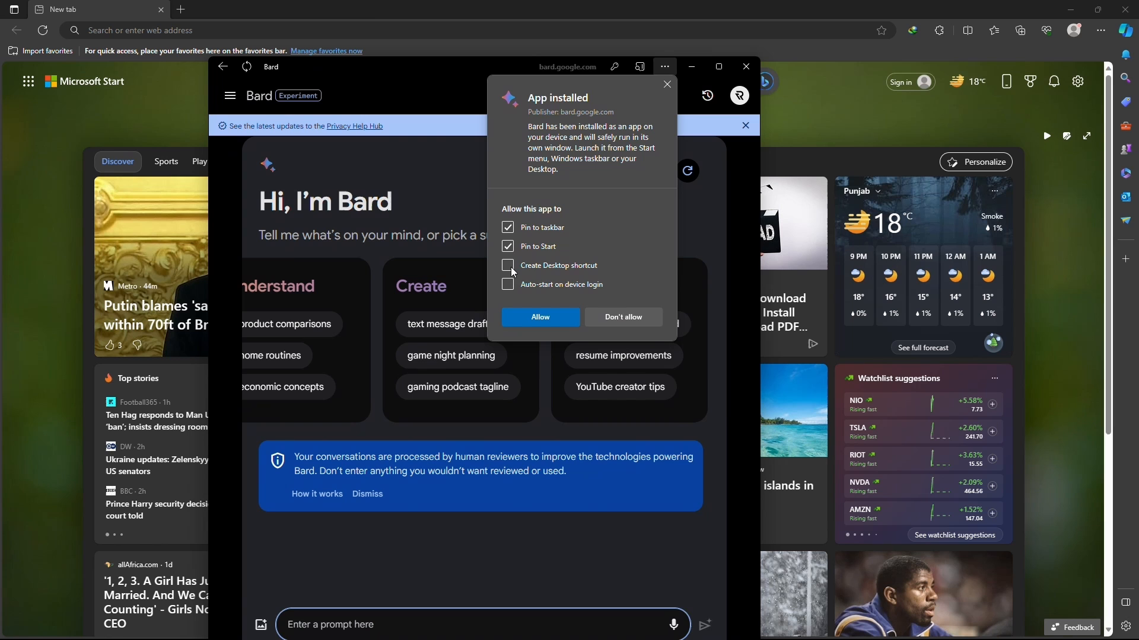
Create a Bard desktop shortcut, minimize Edge, and drag the icon to the top centre
{"action": "left_click", "coordinate": [507, 265]}
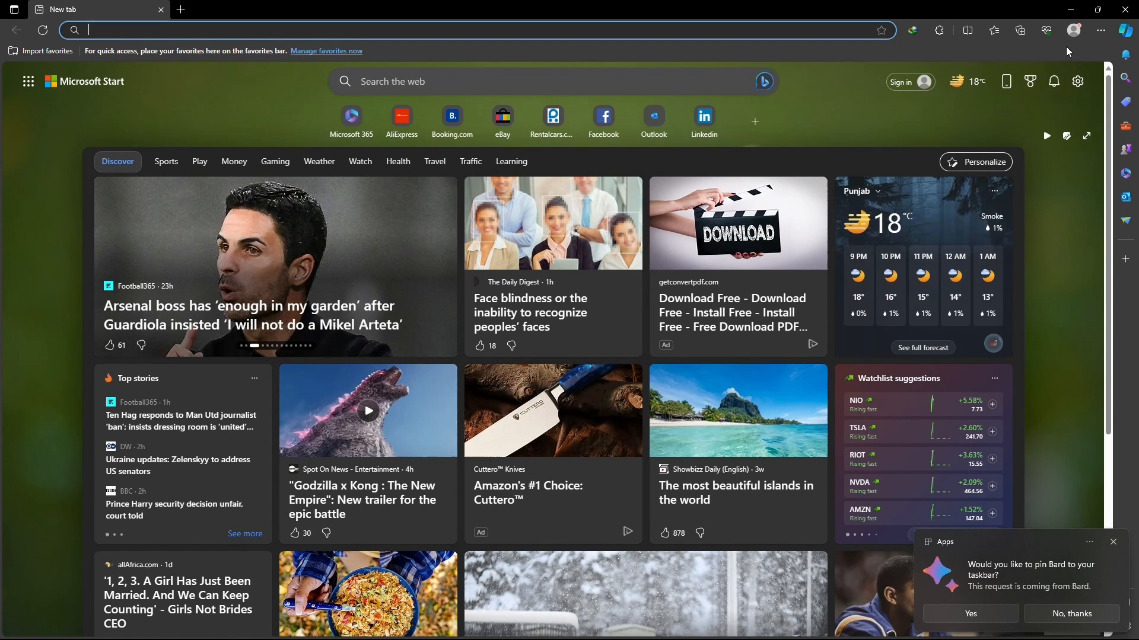
{"action": "left_click", "coordinate": [1099, 30]}
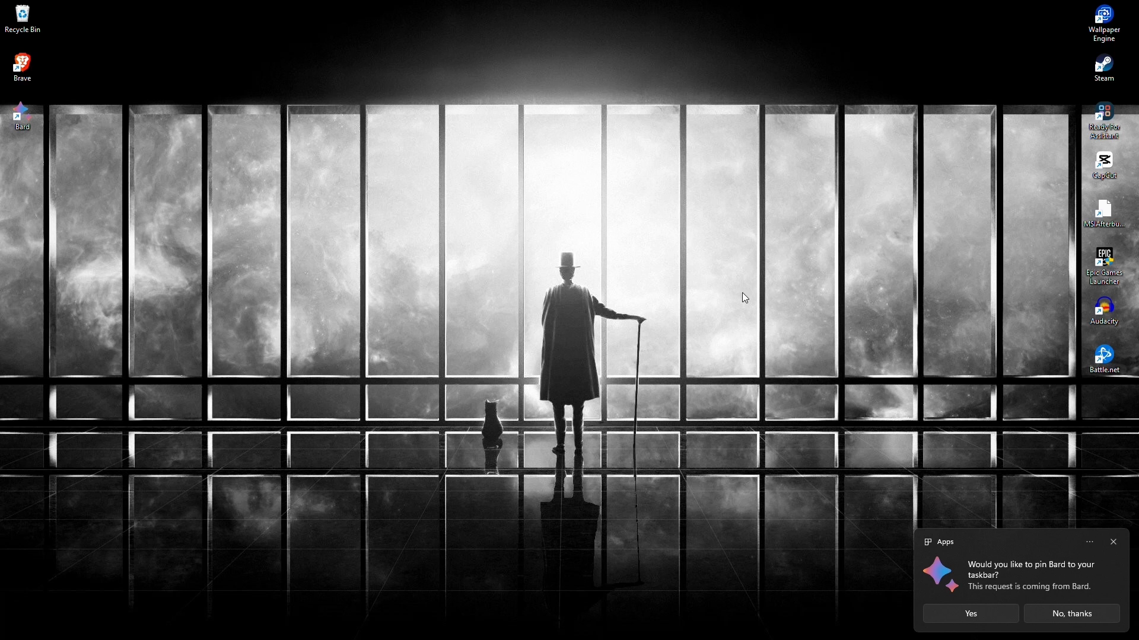
{"action": "left_click_drag", "start_coordinate": [21, 116], "coordinate": [518, 116]}
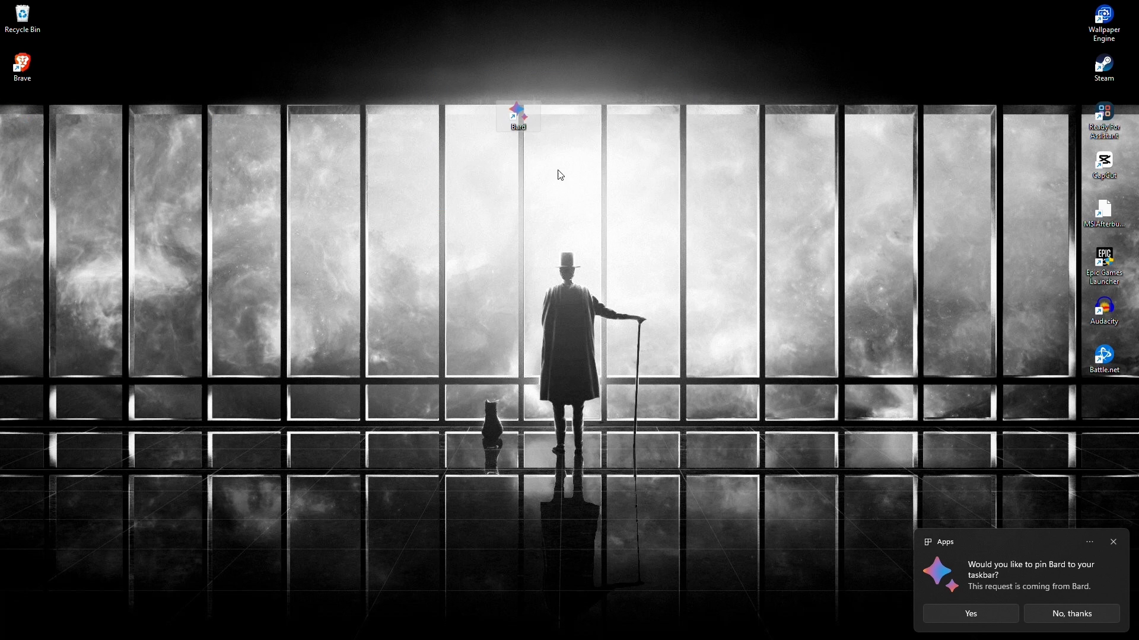